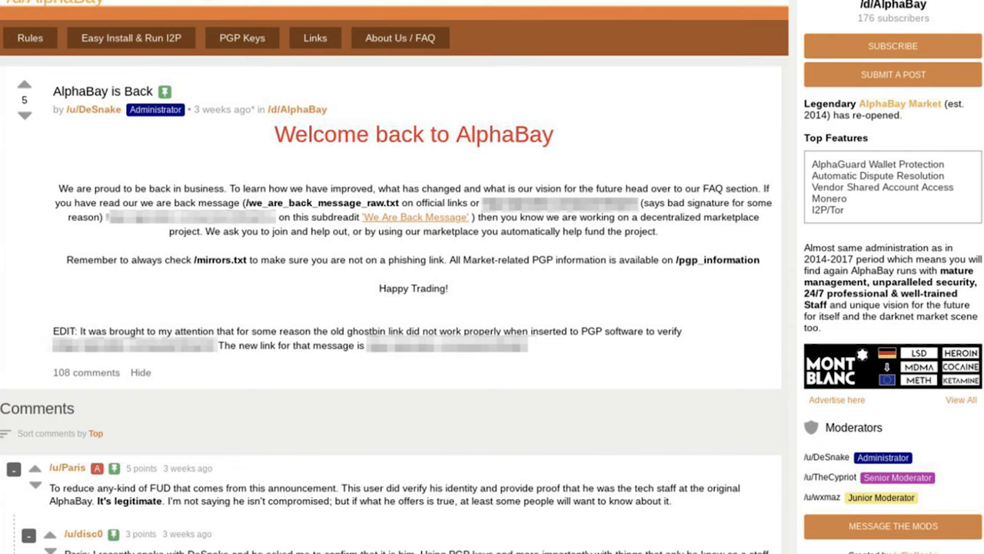
scroll(up, 3)
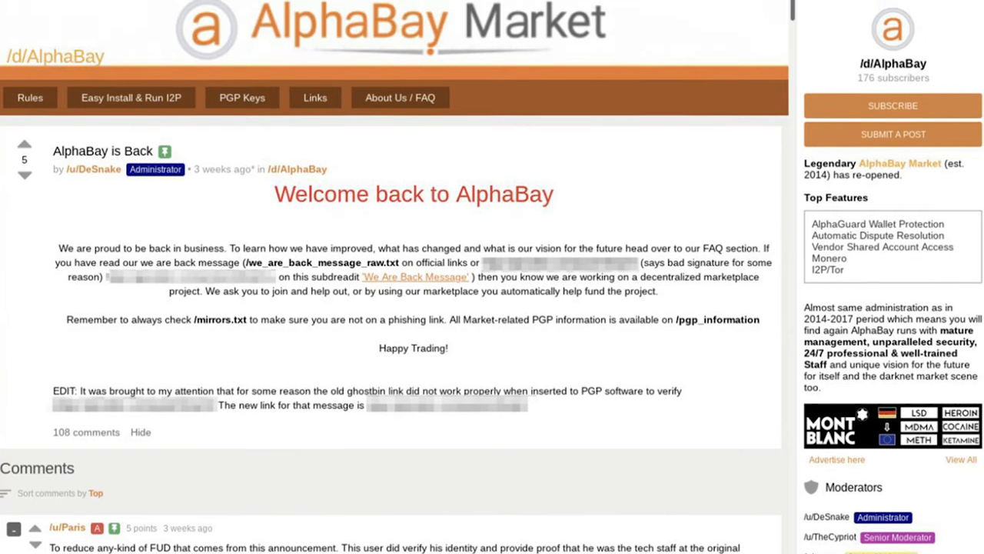